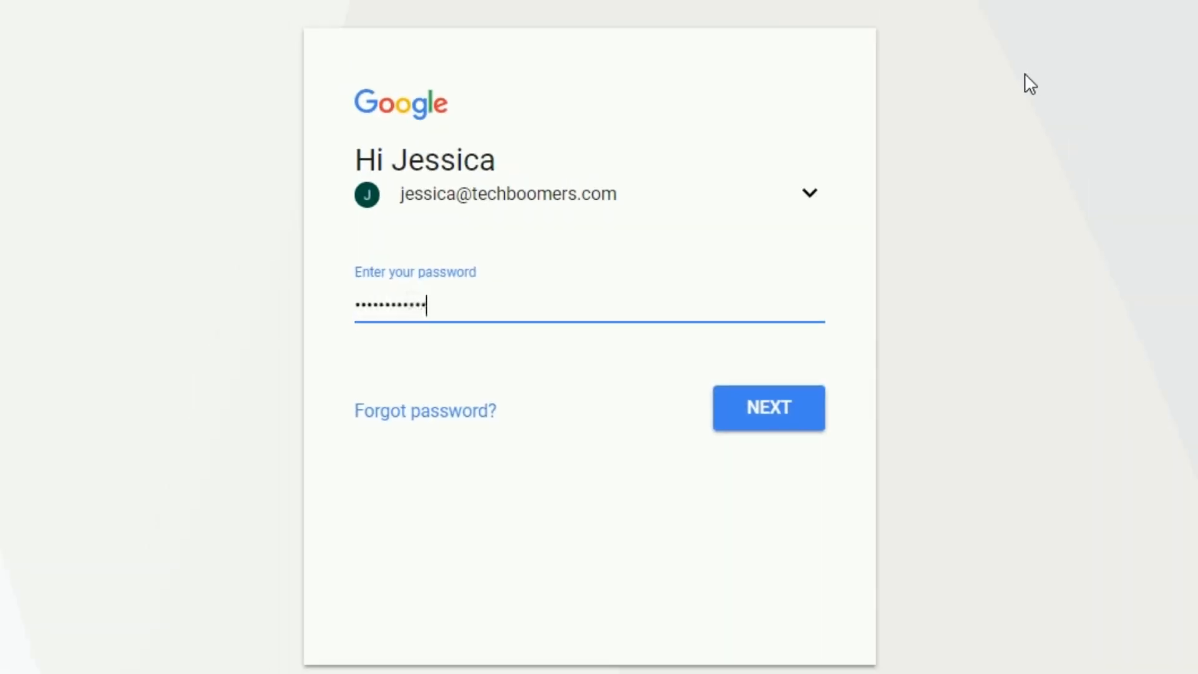
- Finish signing in and reach the Dark Theme panel from the account menu, theme still off
{"action": "left_click", "coordinate": [768, 407]}
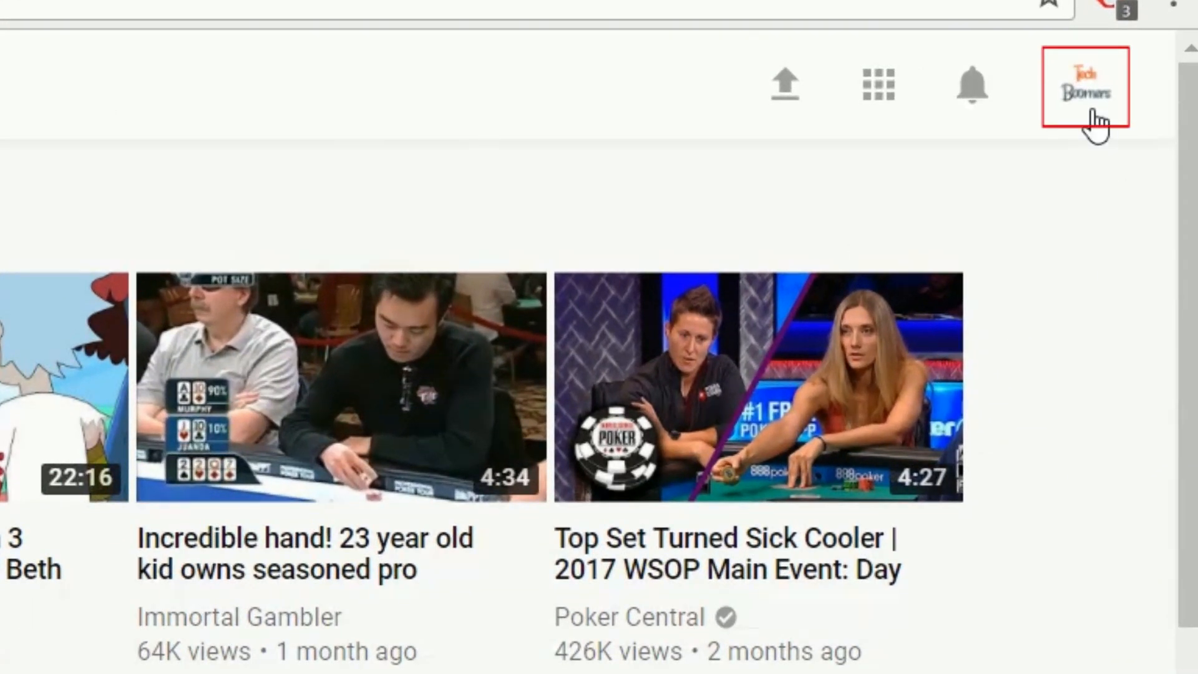
{"action": "left_click", "coordinate": [1085, 84]}
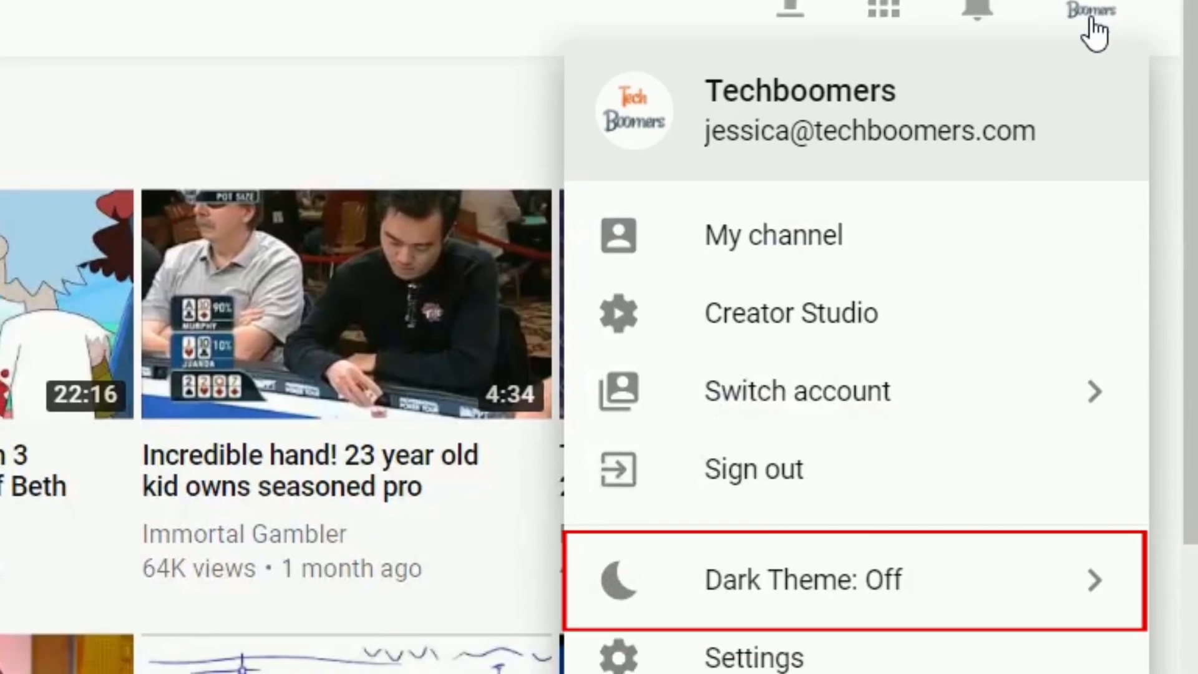
{"action": "mouse_move", "coordinate": [957, 391]}
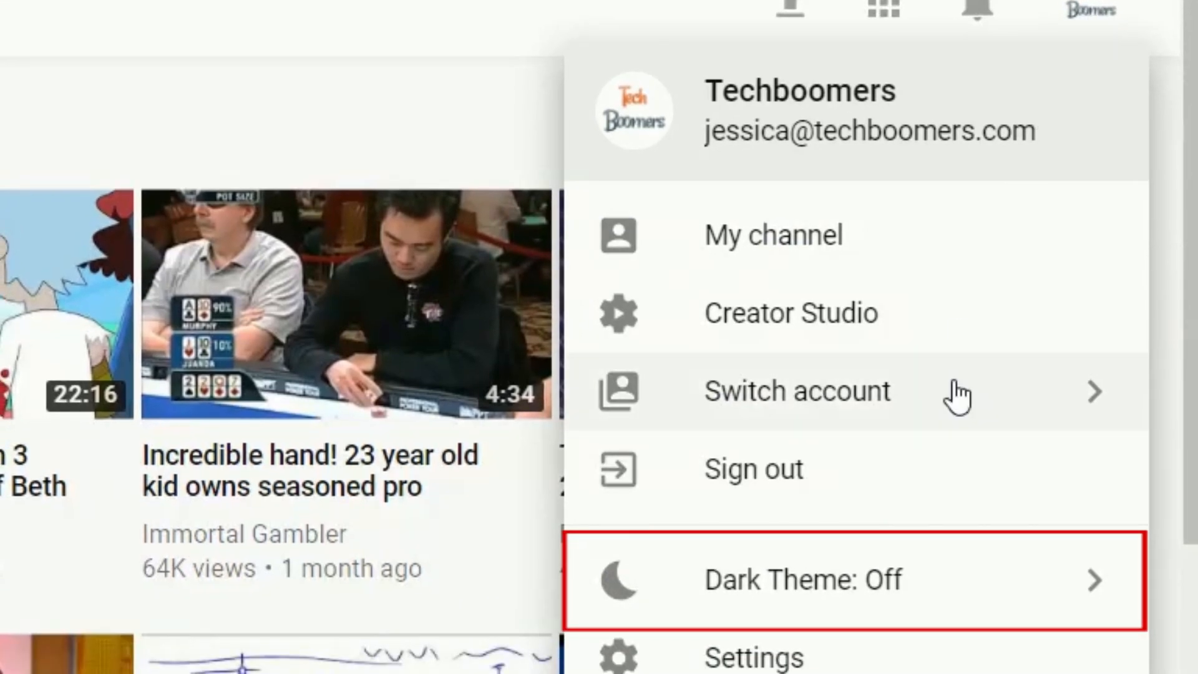
{"action": "left_click", "coordinate": [800, 579]}
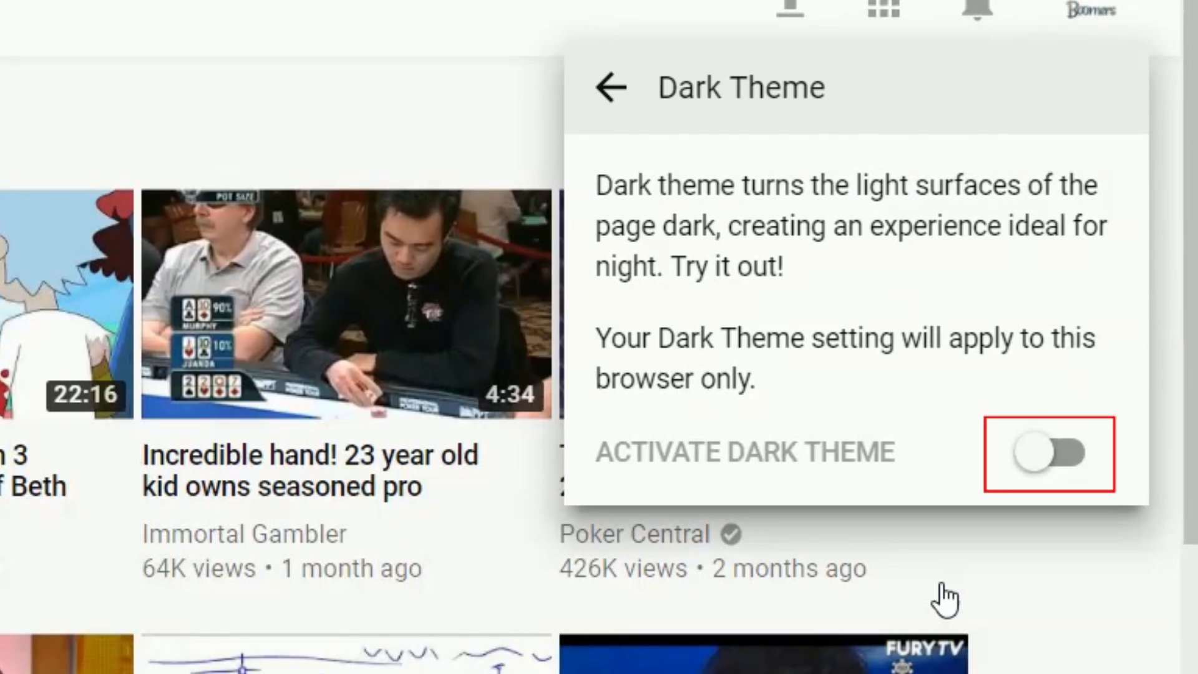
- Switch Dark Theme on (toggling off and on) and show the Subscriptions feed in the dark look
{"action": "left_click", "coordinate": [1049, 454]}
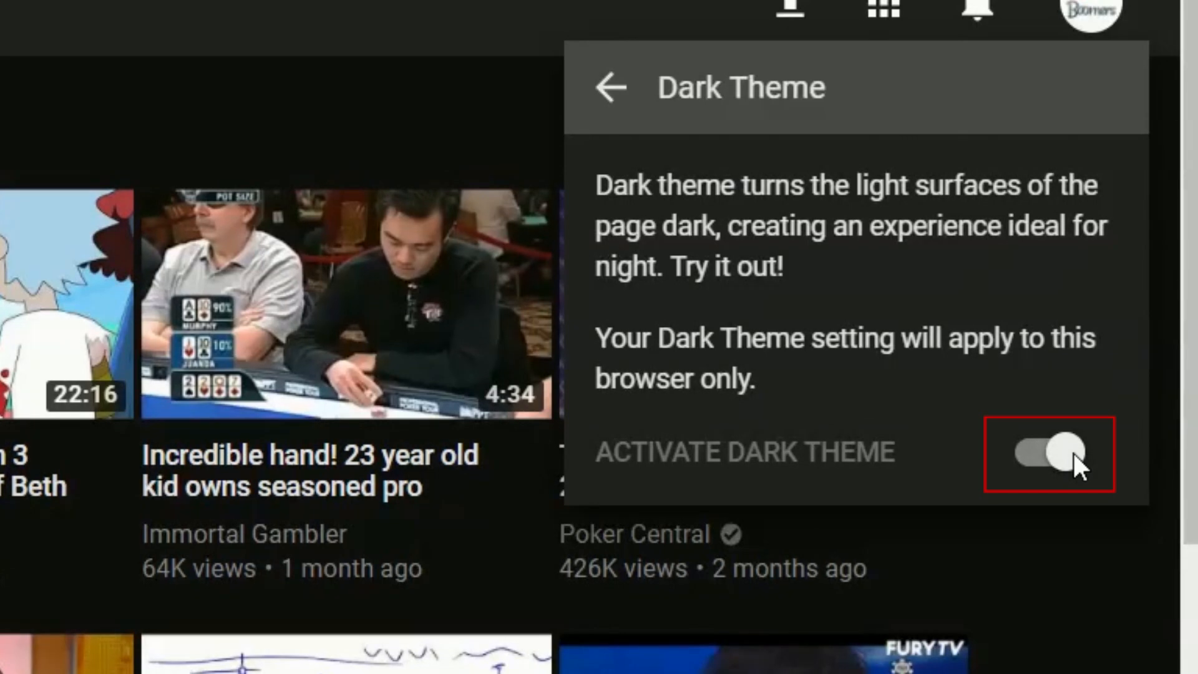
{"action": "left_click", "coordinate": [1040, 455]}
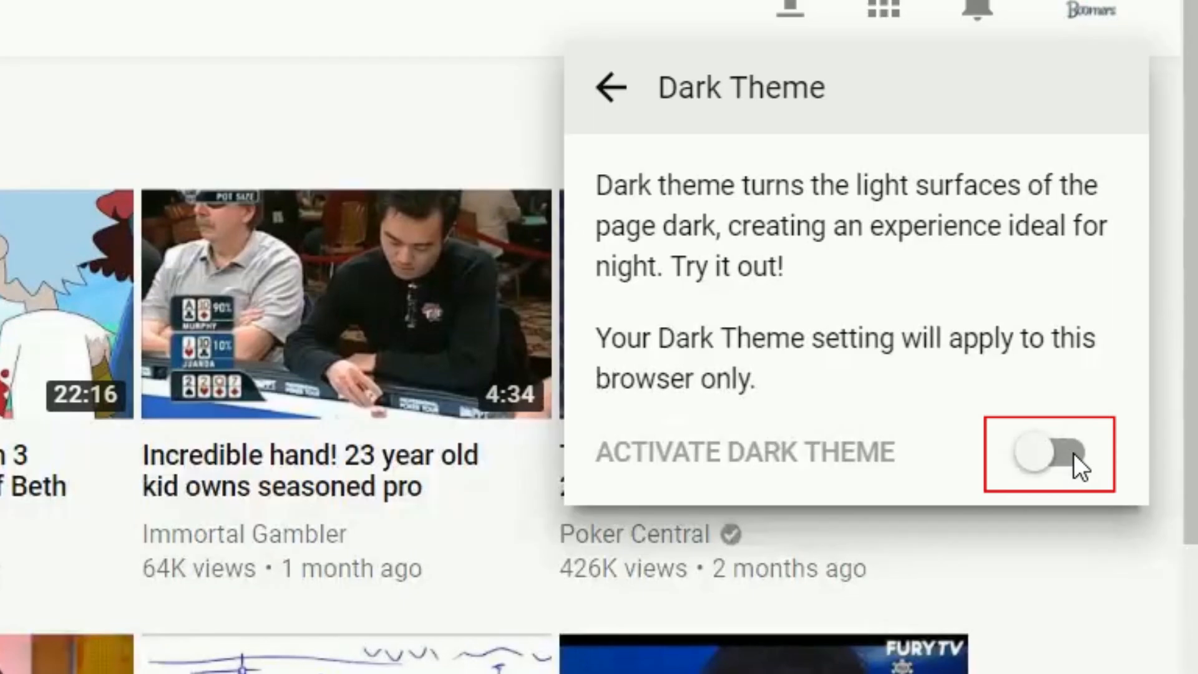
{"action": "left_click", "coordinate": [1047, 454]}
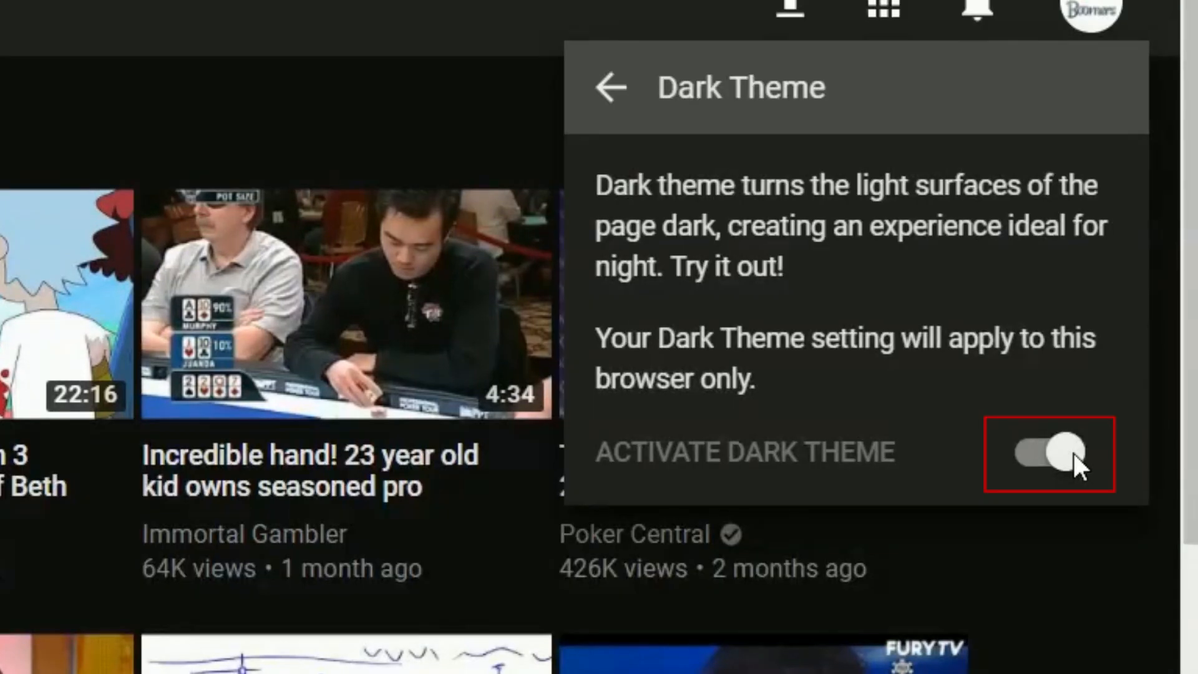
{"action": "left_click", "coordinate": [1050, 453]}
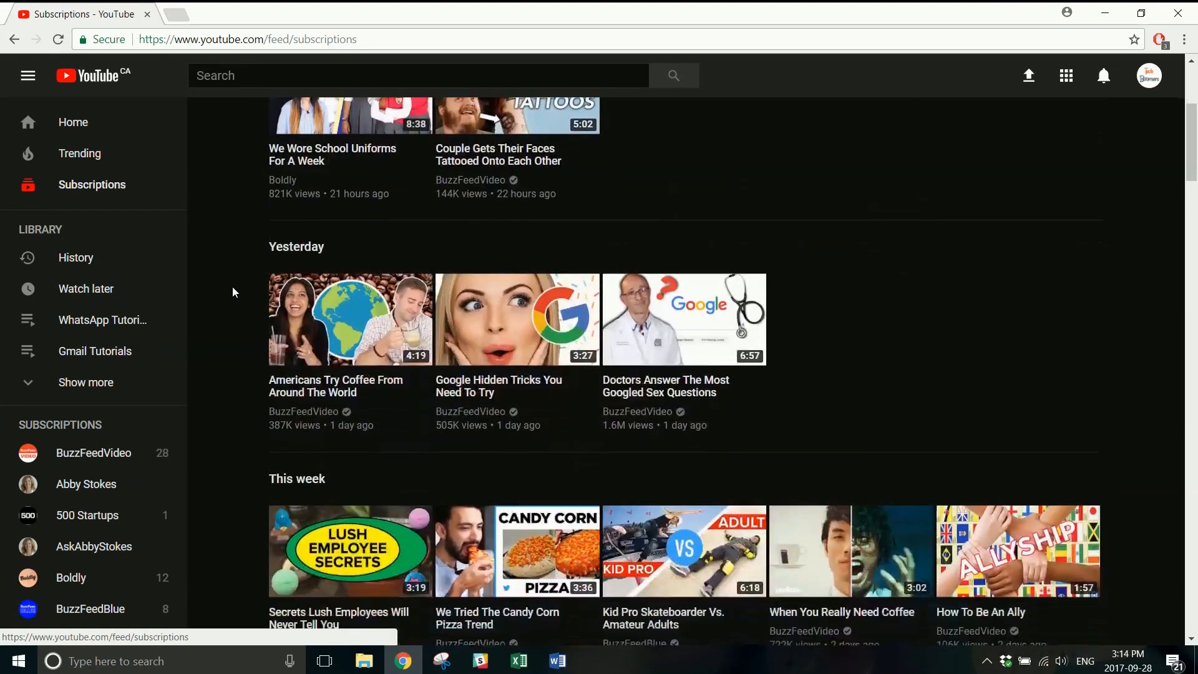
{"action": "scroll", "scroll_direction": "down", "scroll_amount": 3}
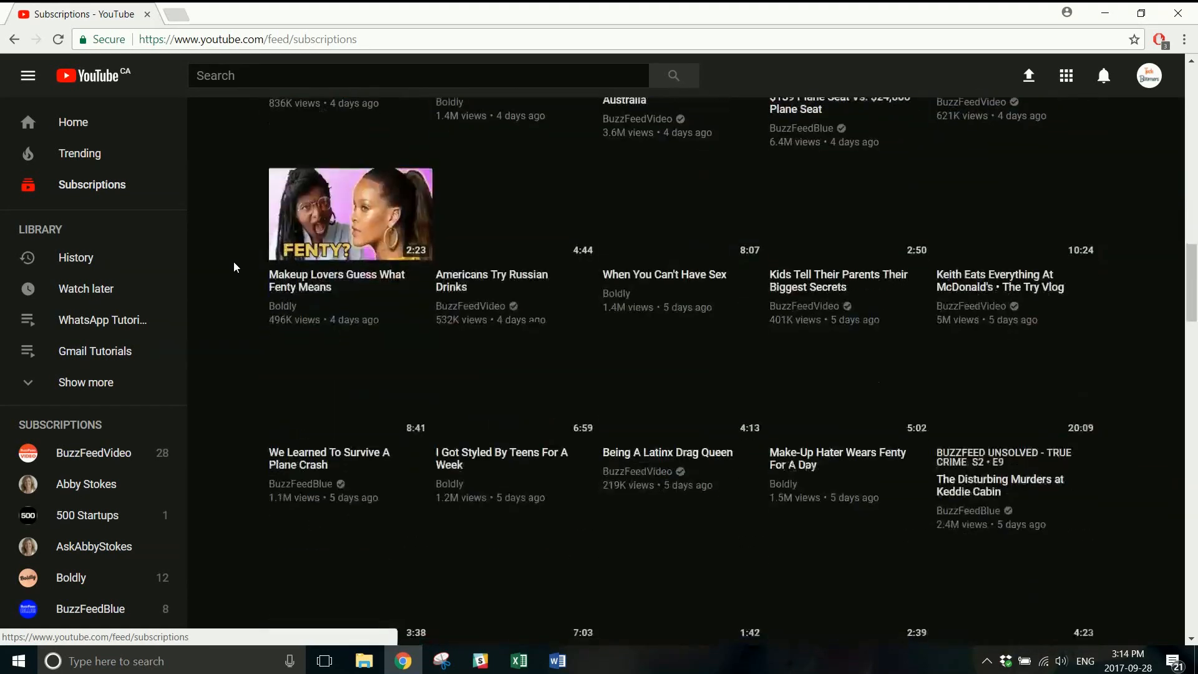
{"action": "scroll", "scroll_direction": "down", "scroll_amount": 3}
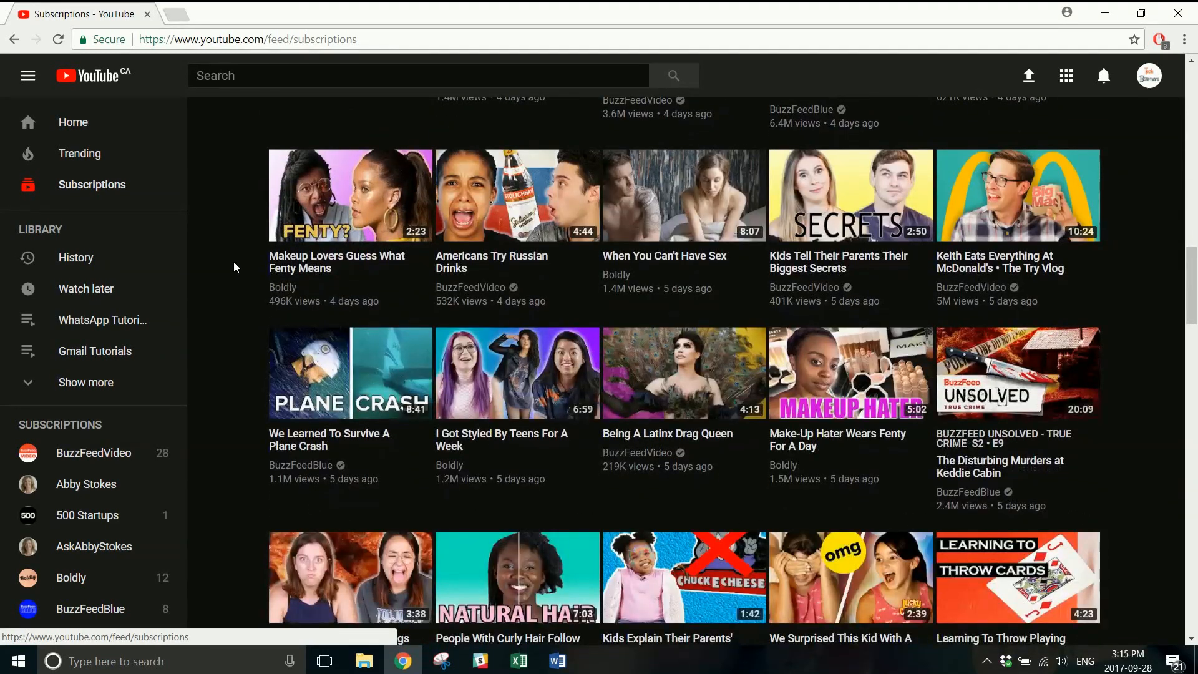